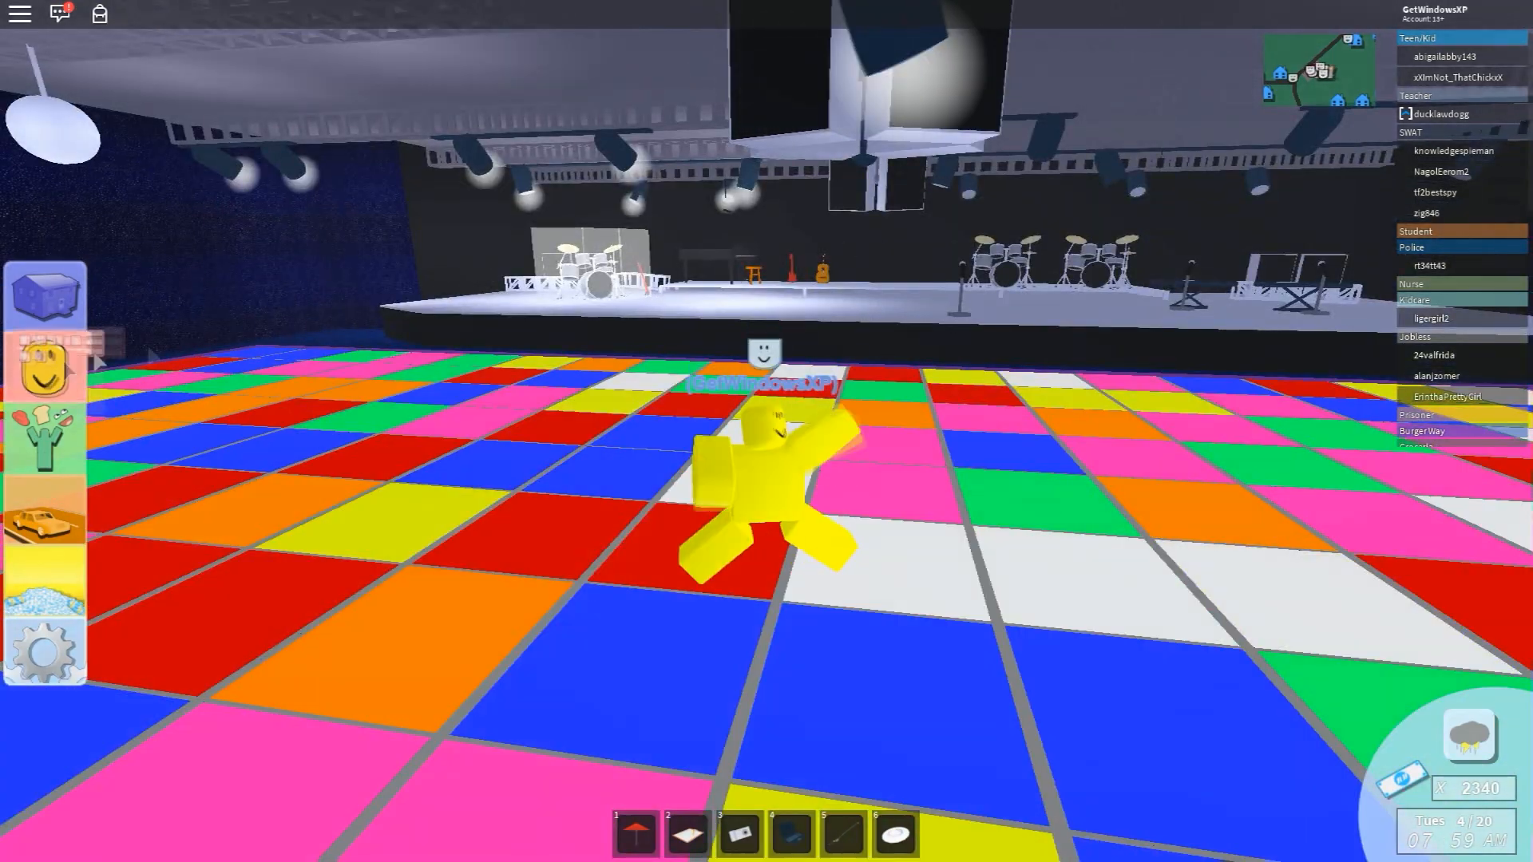
Start the Moonwalk dance from the Actions menu on the disco floor.
{"action": "left_click", "coordinate": [44, 366]}
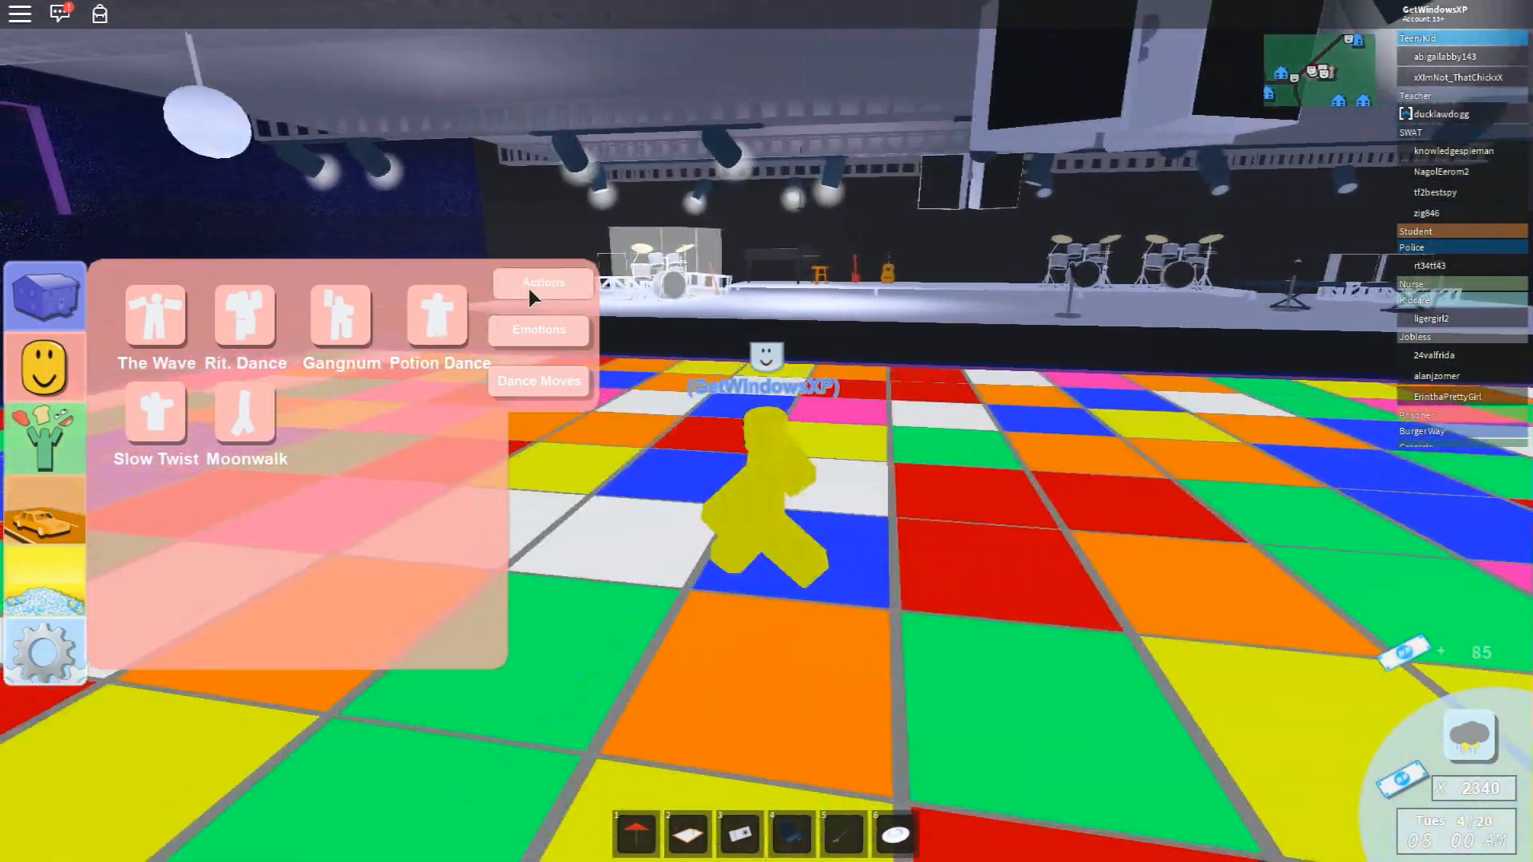
{"action": "left_click", "coordinate": [538, 282]}
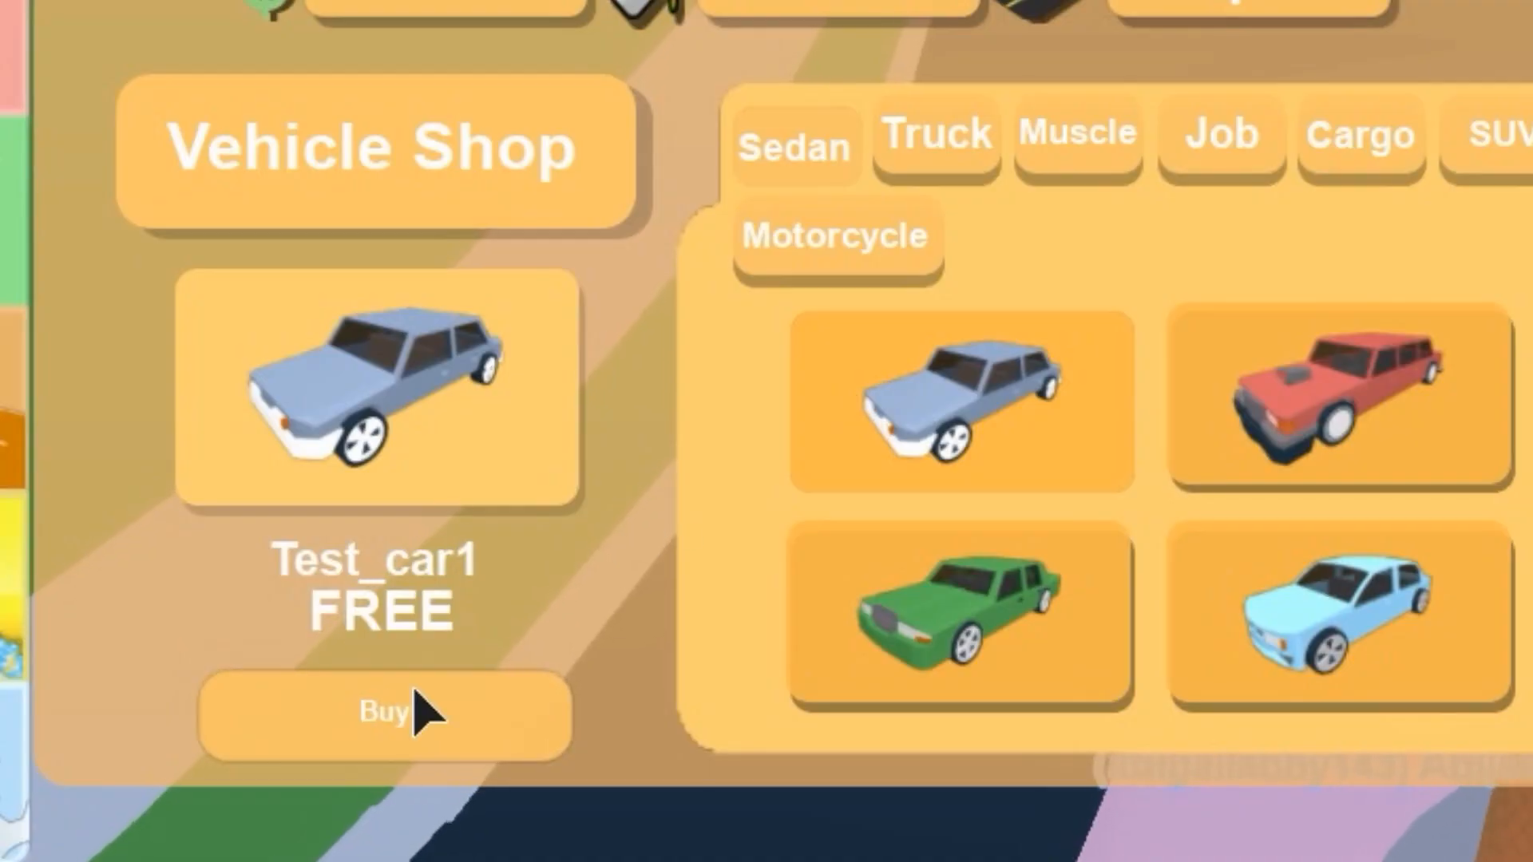
Buy the free Test_car1 sedan from the vehicle shop.
{"action": "left_click", "coordinate": [384, 710]}
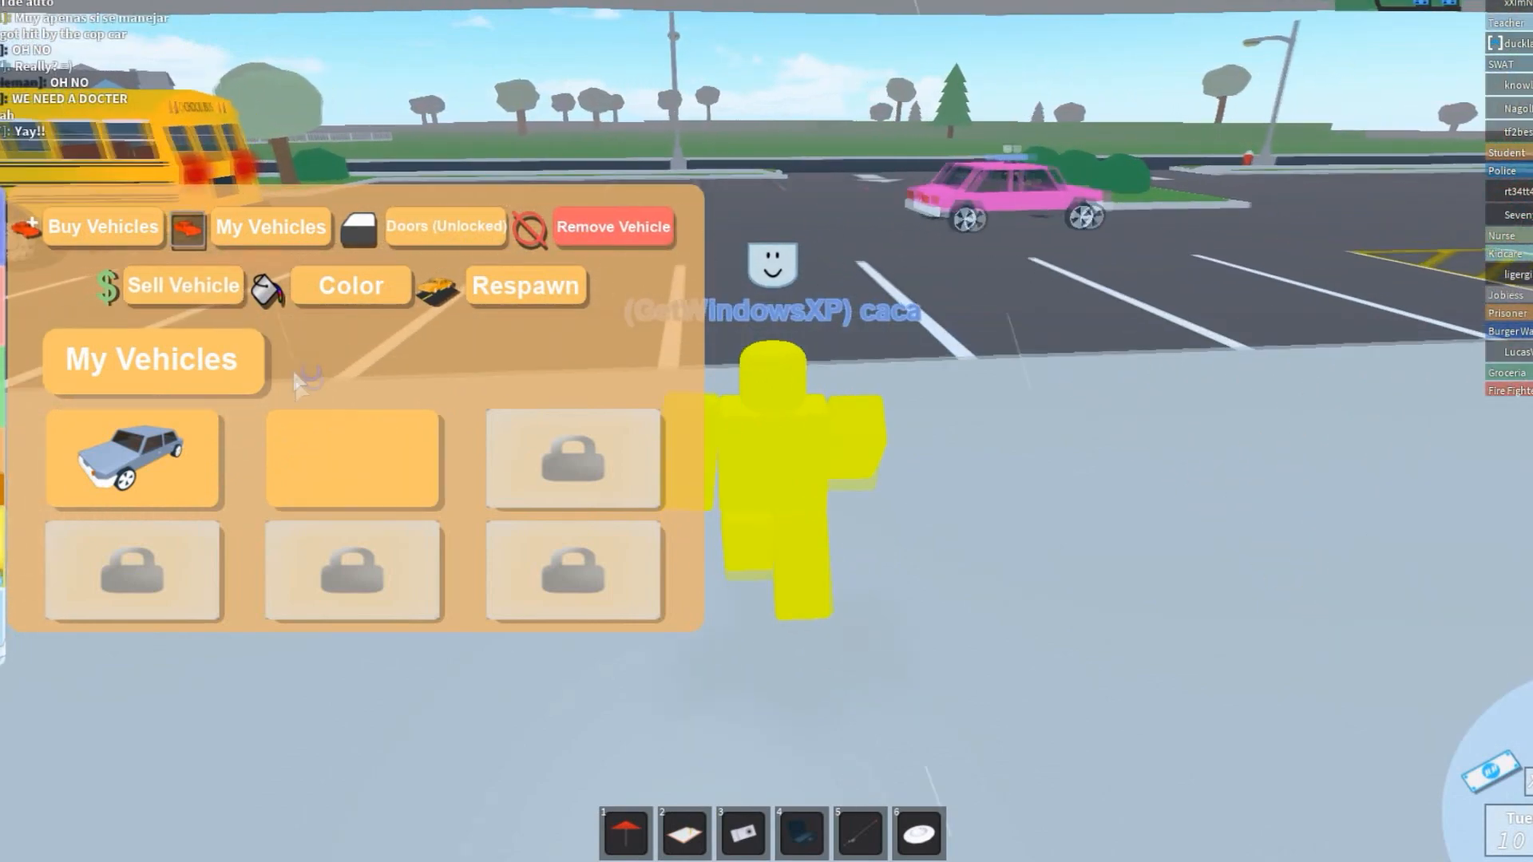
Spawn the owned blue Test_car1 from My Vehicles.
{"action": "left_click", "coordinate": [103, 226]}
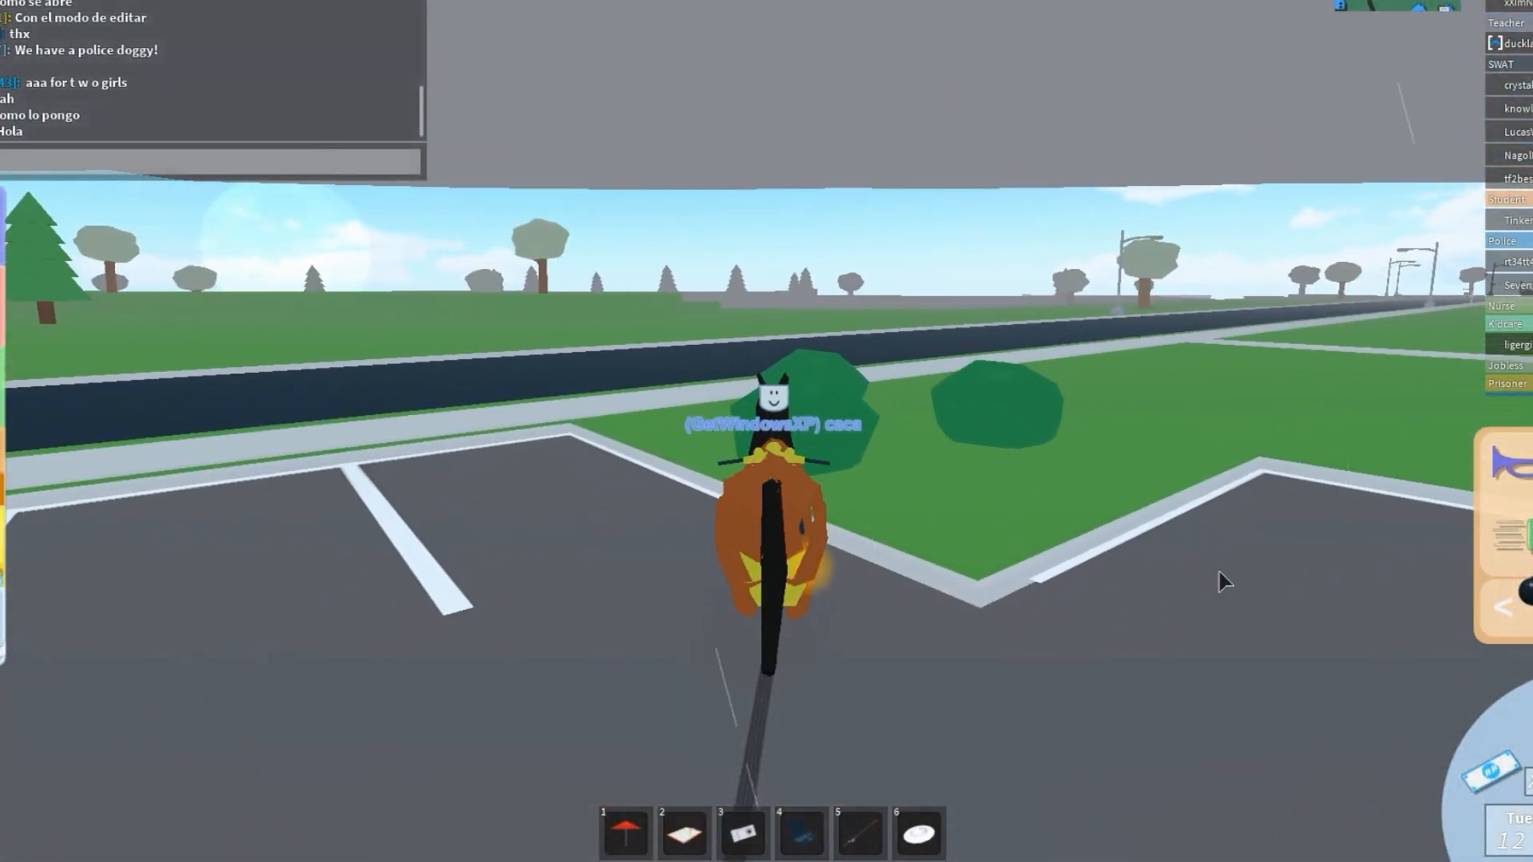
{"action": "mouse_move", "coordinate": [1369, 484]}
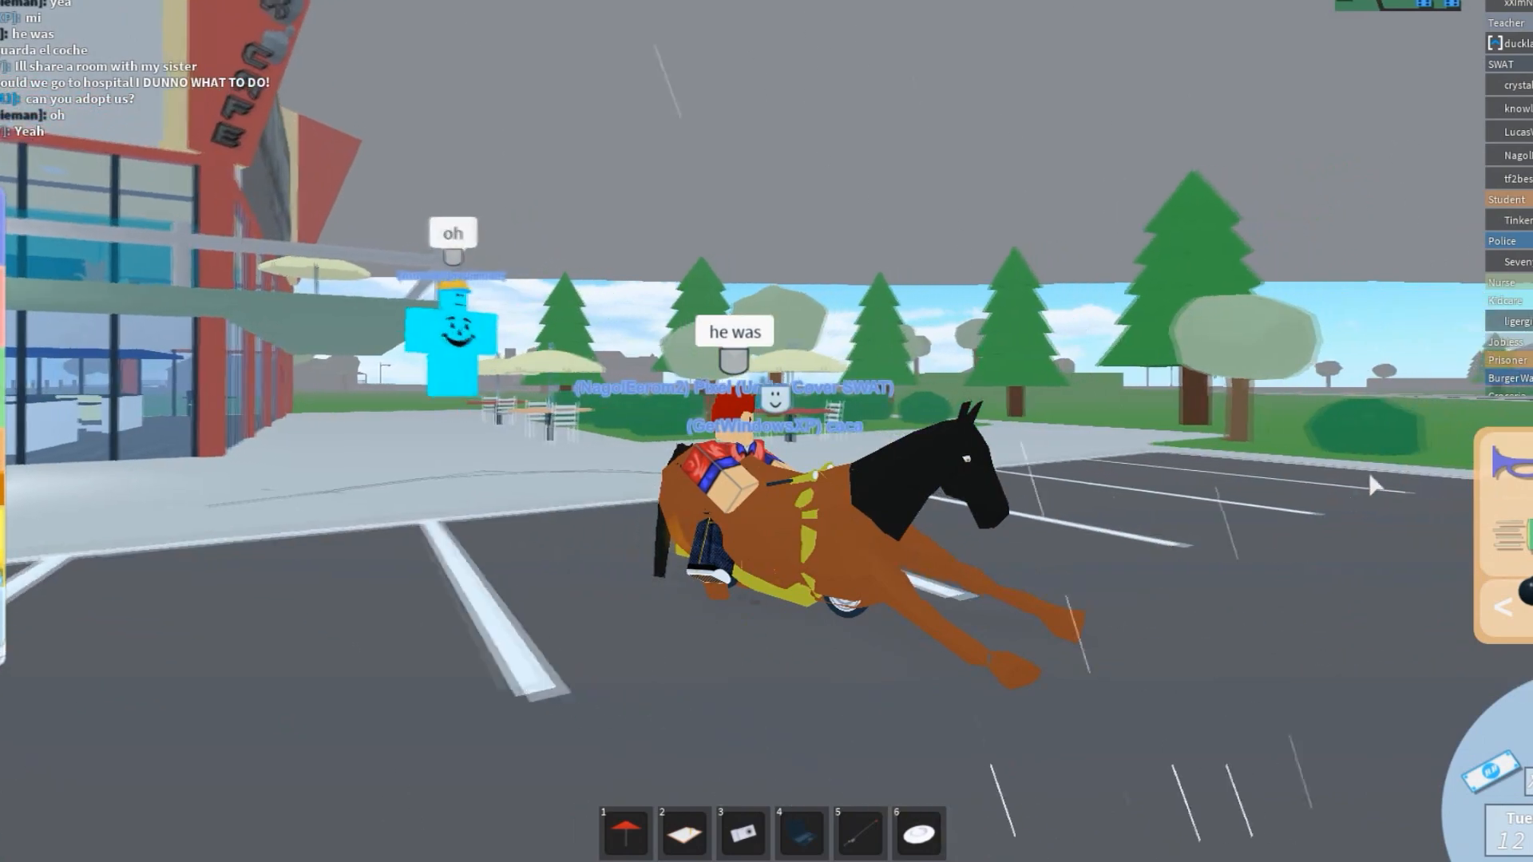